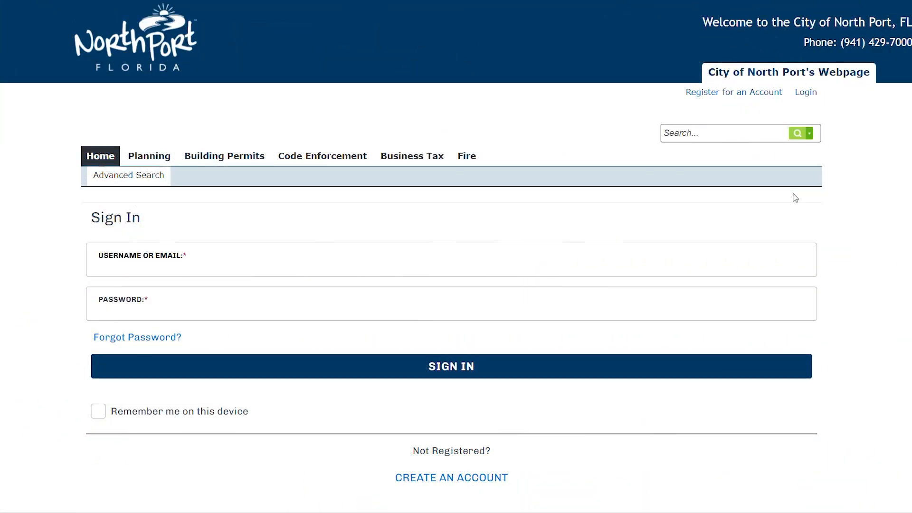
pyautogui.moveTo(448, 477)
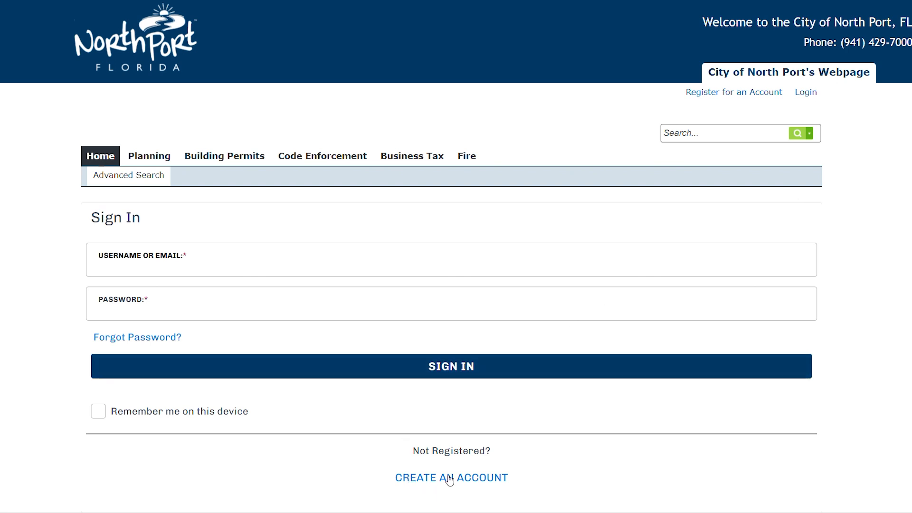
pyautogui.moveTo(438, 481)
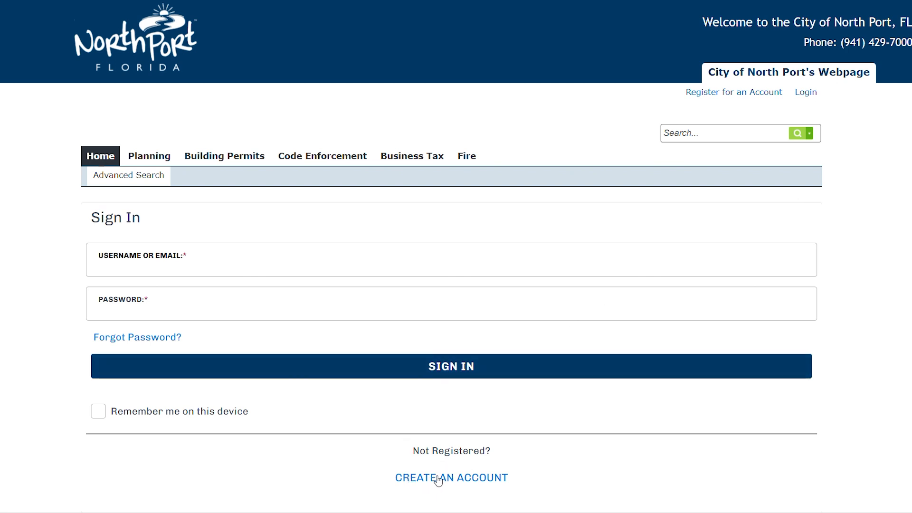
# - Open the new account registration form and scroll to the account fields
pyautogui.click(450, 477)
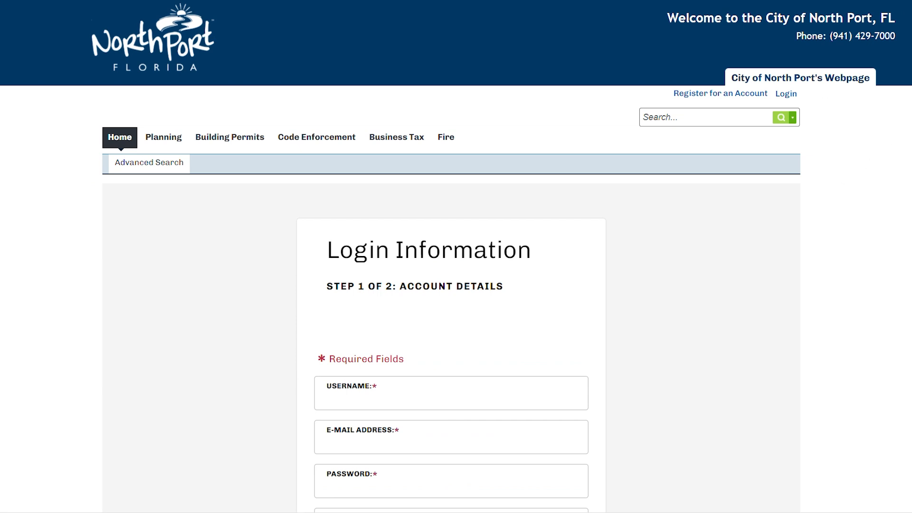
pyautogui.scroll(-3)
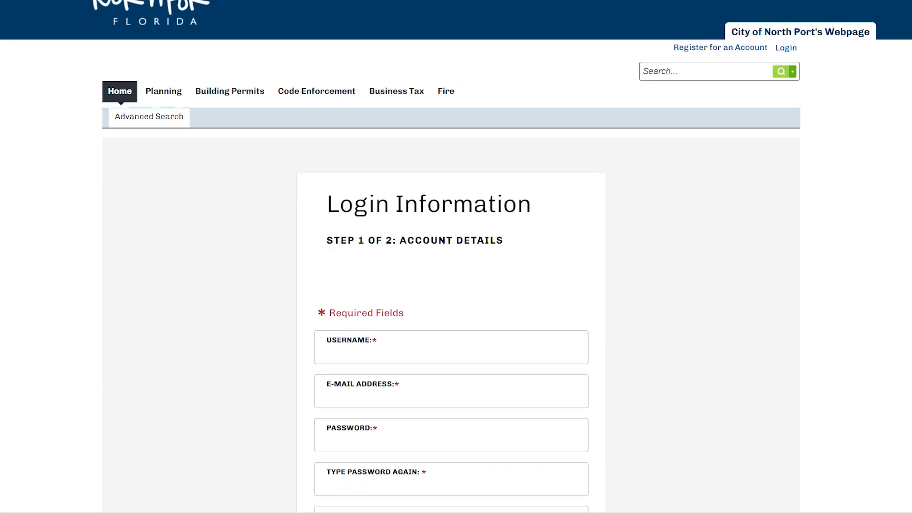
pyautogui.scroll(-3)
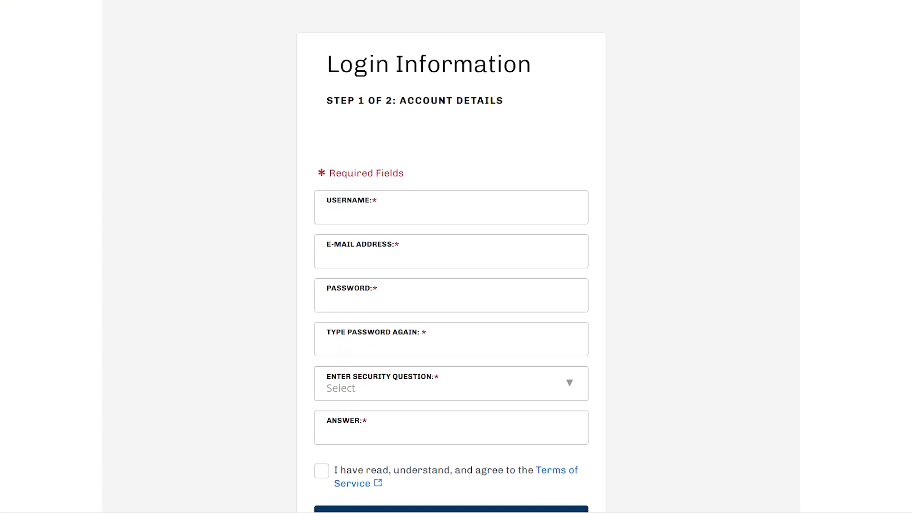
pyautogui.click(450, 208)
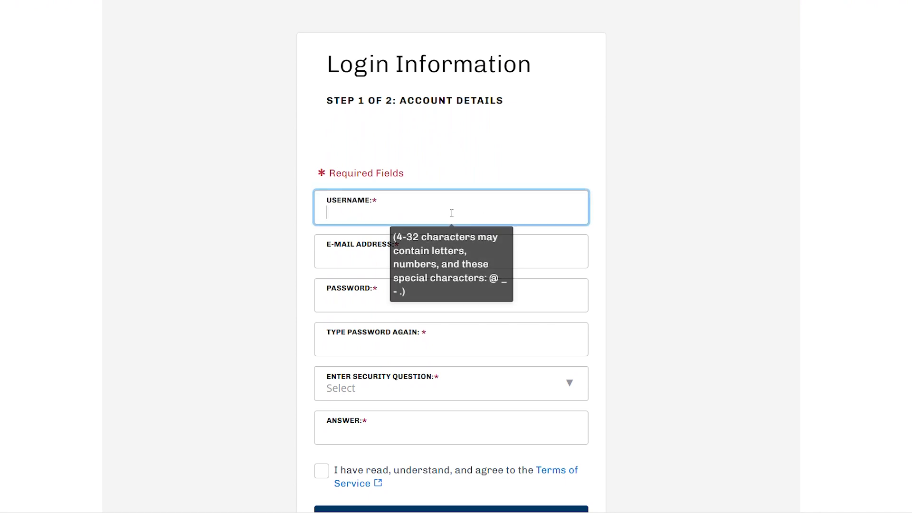
pyautogui.click(450, 295)
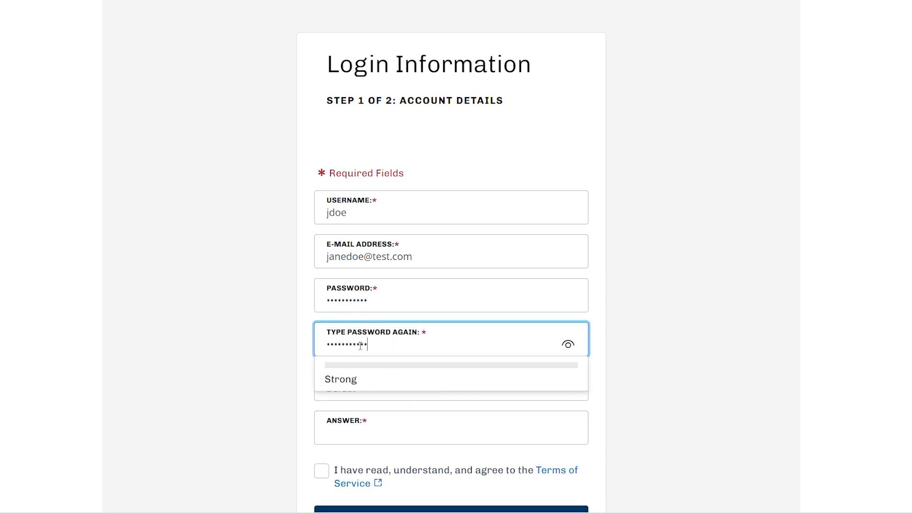
pyautogui.write('North Port')
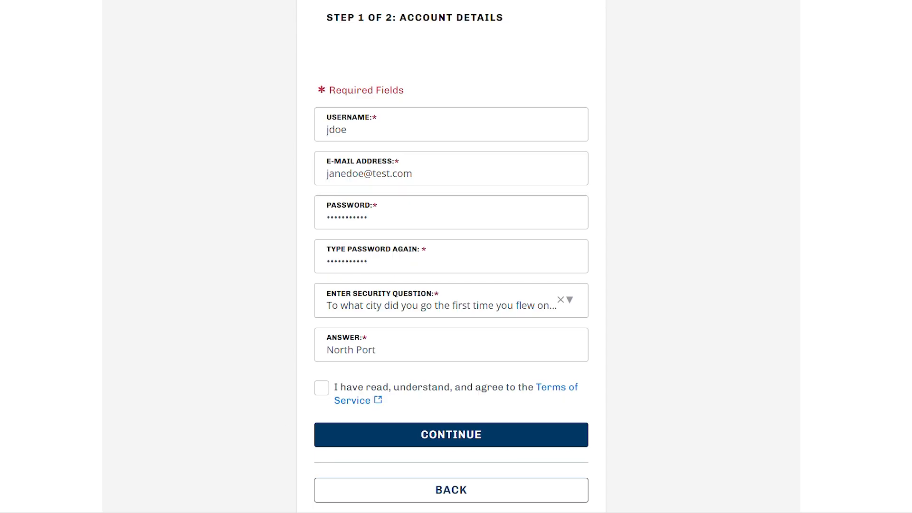
pyautogui.moveTo(321, 388)
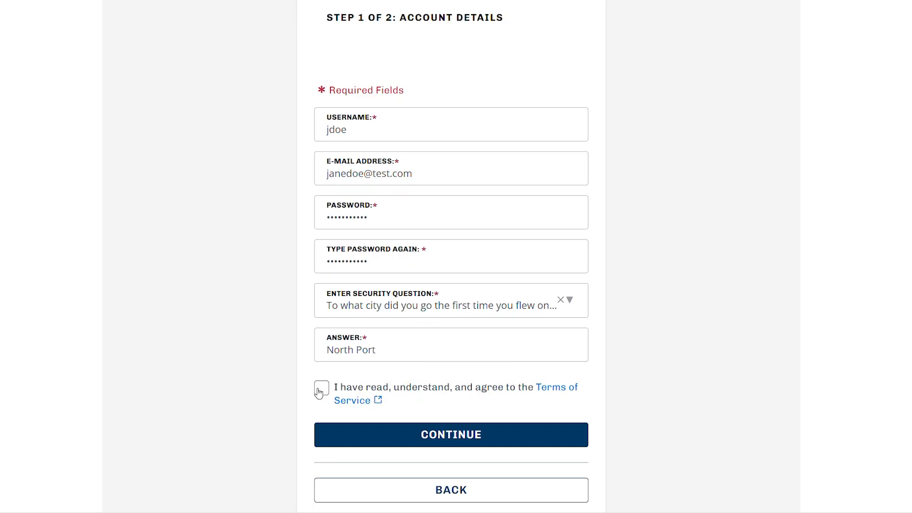
pyautogui.click(321, 388)
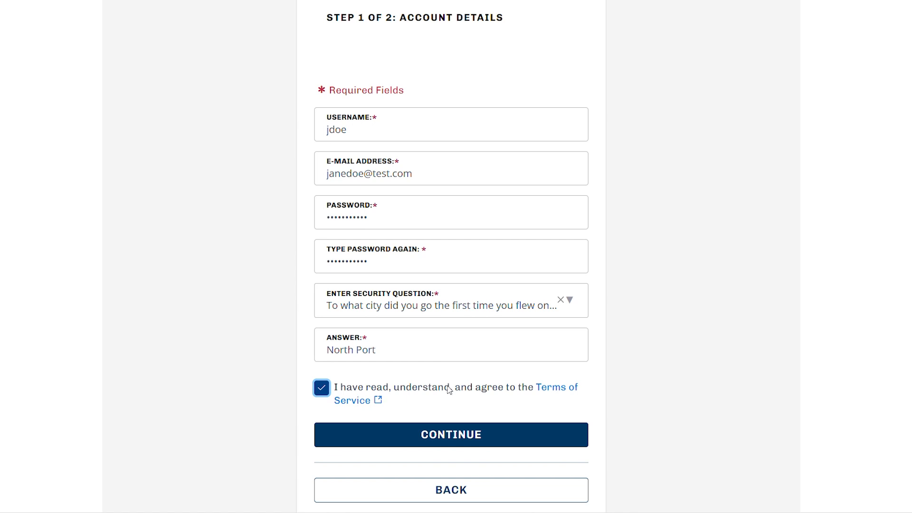
pyautogui.moveTo(460, 419)
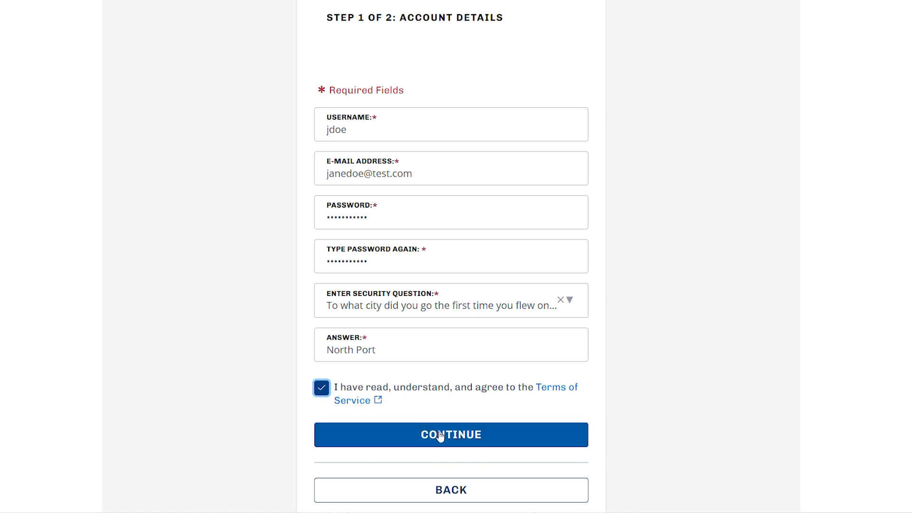
# - Register Jane Doe as an individual at 4970 City Hall Blvd, North Port, Florida 34286
pyautogui.click(451, 435)
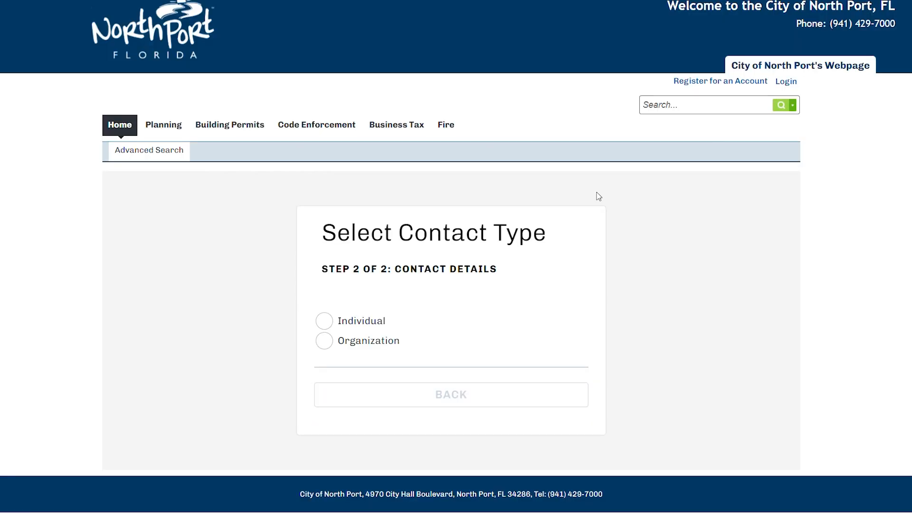
pyautogui.moveTo(324, 213)
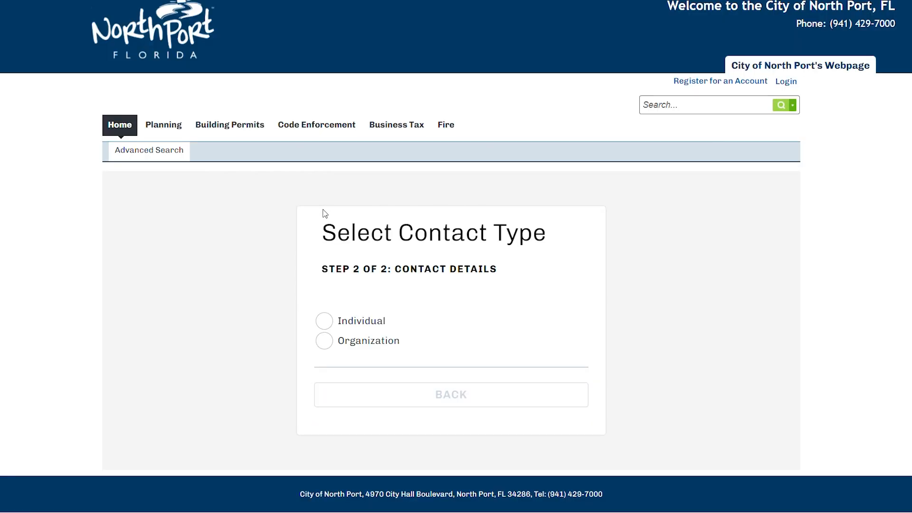
pyautogui.moveTo(423, 288)
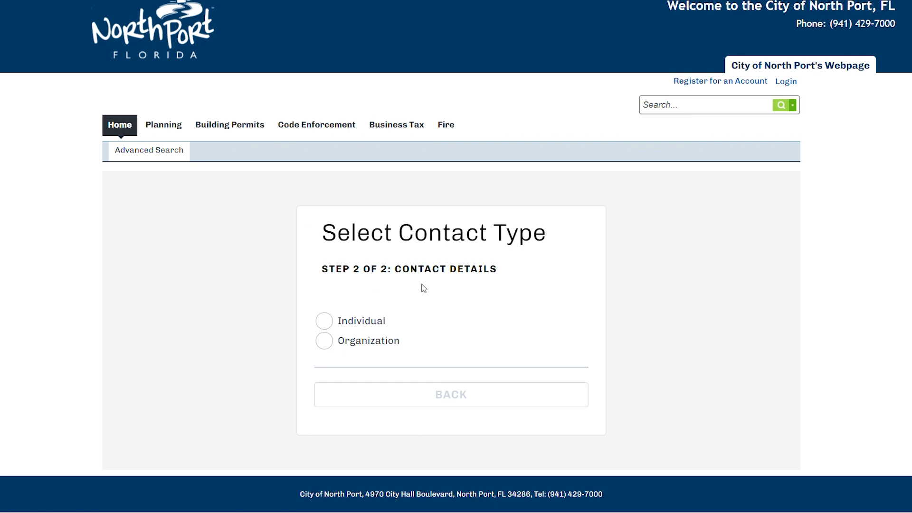
pyautogui.moveTo(365, 347)
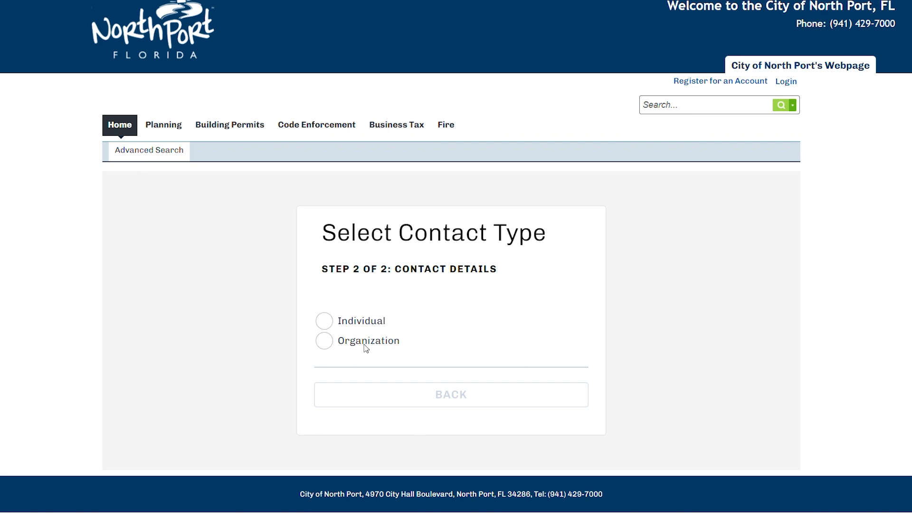
pyautogui.click(324, 321)
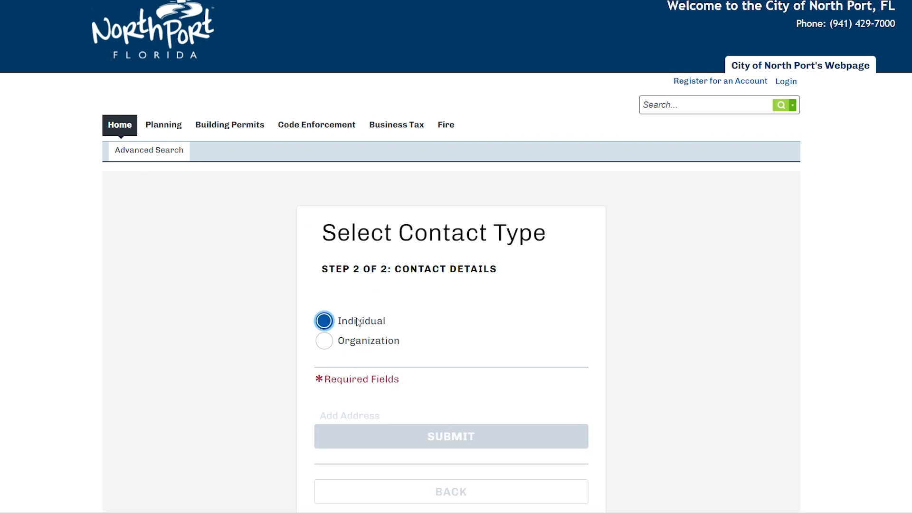
pyautogui.click(324, 321)
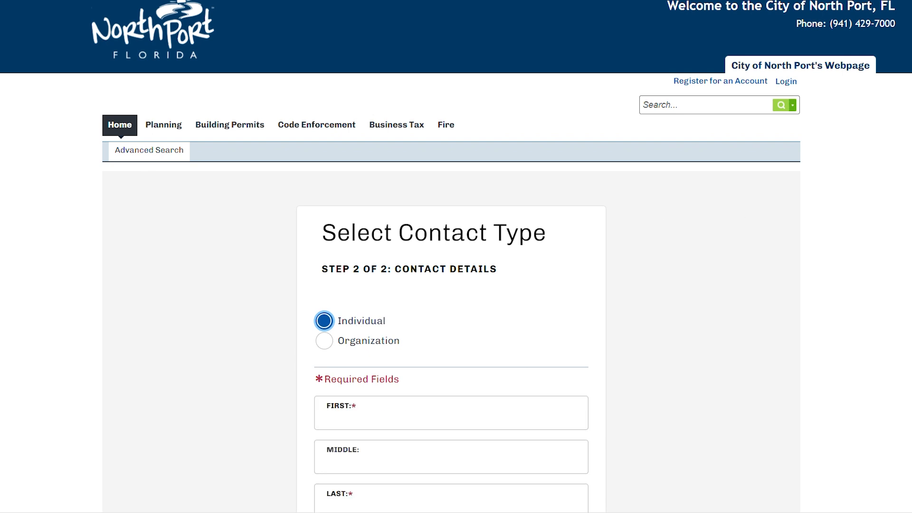
pyautogui.scroll(-3)
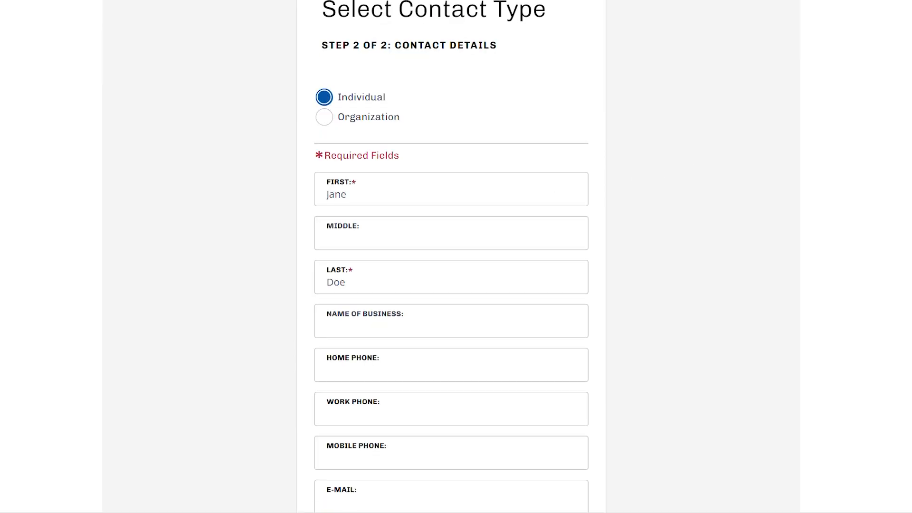
pyautogui.scroll(-3)
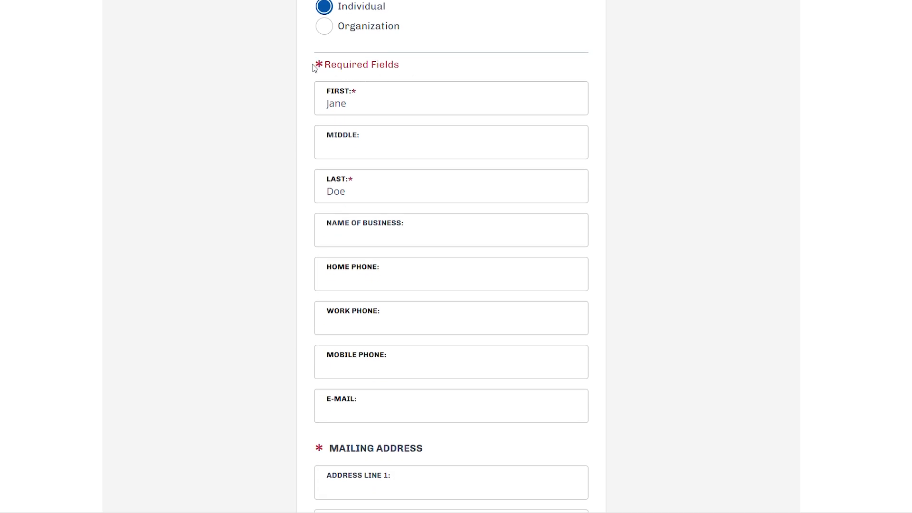
pyautogui.moveTo(371, 98)
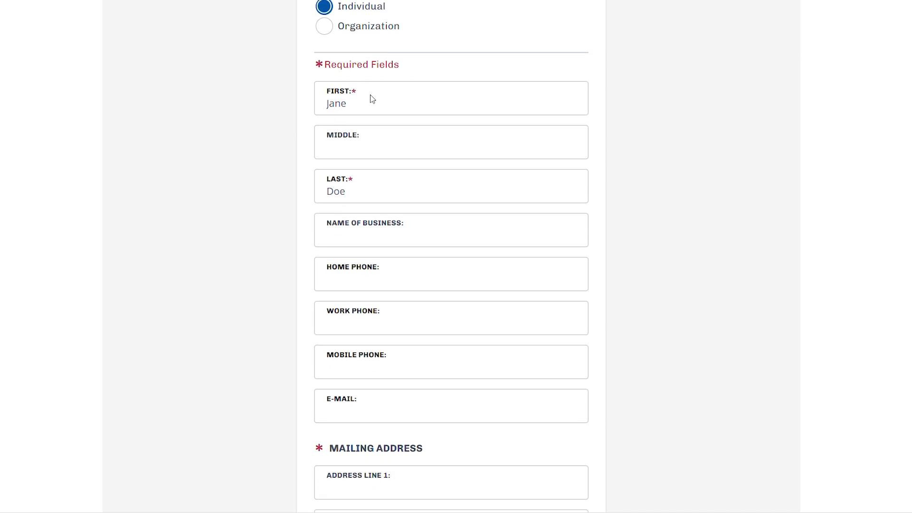
pyautogui.moveTo(376, 469)
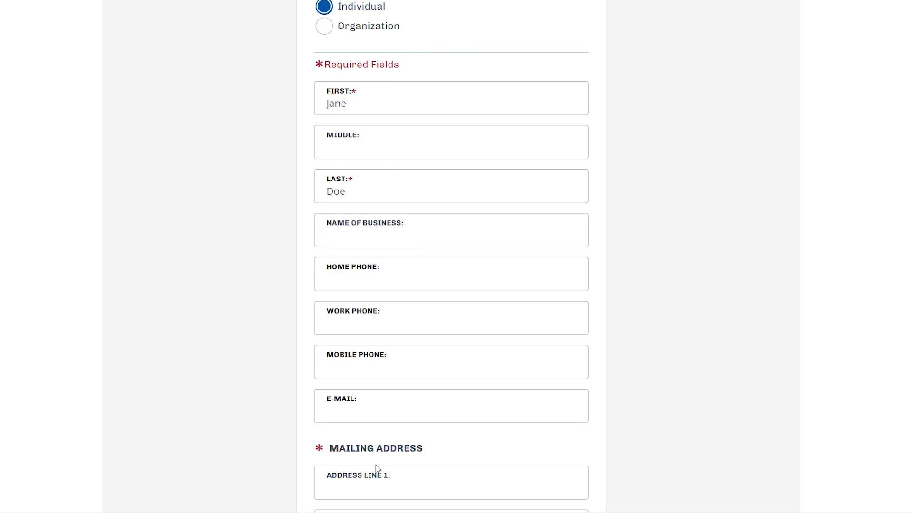
pyautogui.scroll(-3)
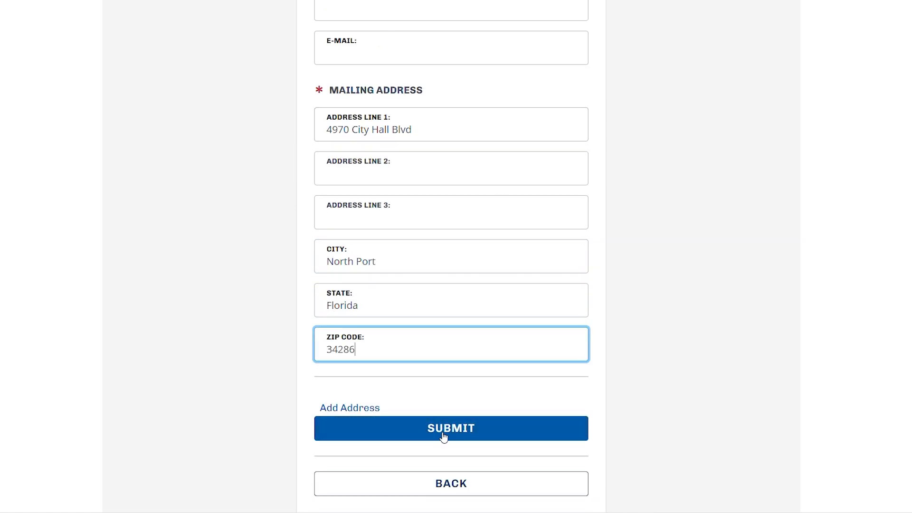
# - Submit the registration and review the success page's account, contact and address details
pyautogui.click(450, 427)
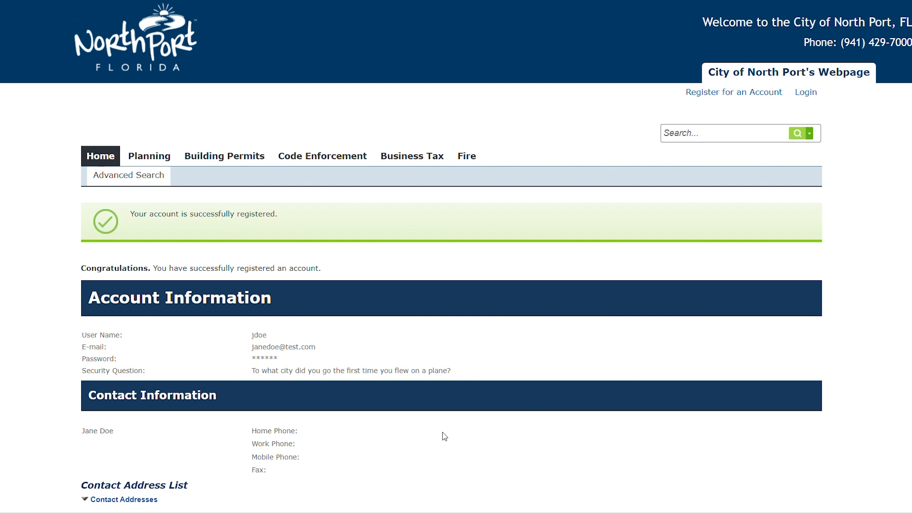
pyautogui.moveTo(889, 195)
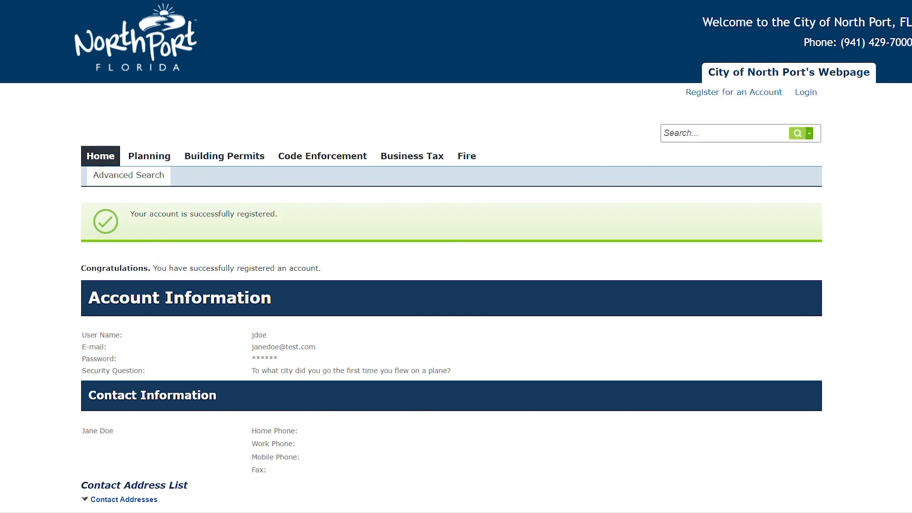
pyautogui.scroll(-3)
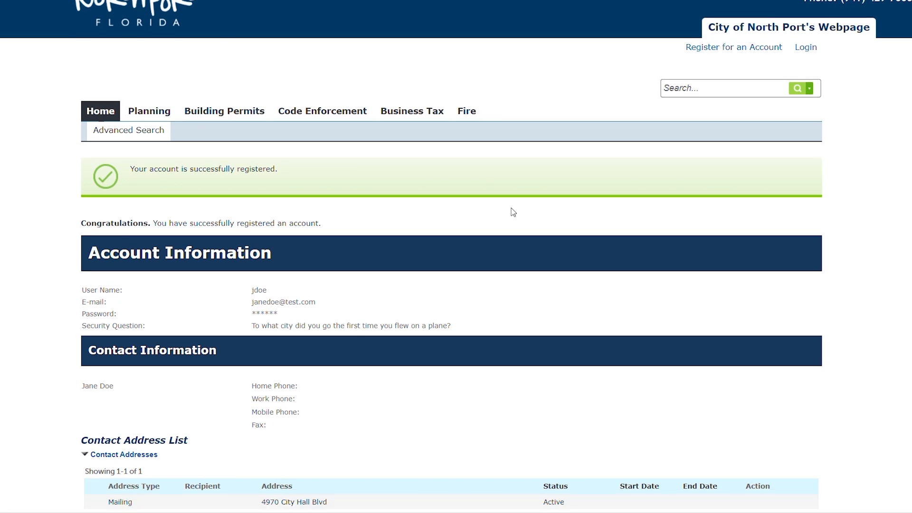
pyautogui.moveTo(803, 145)
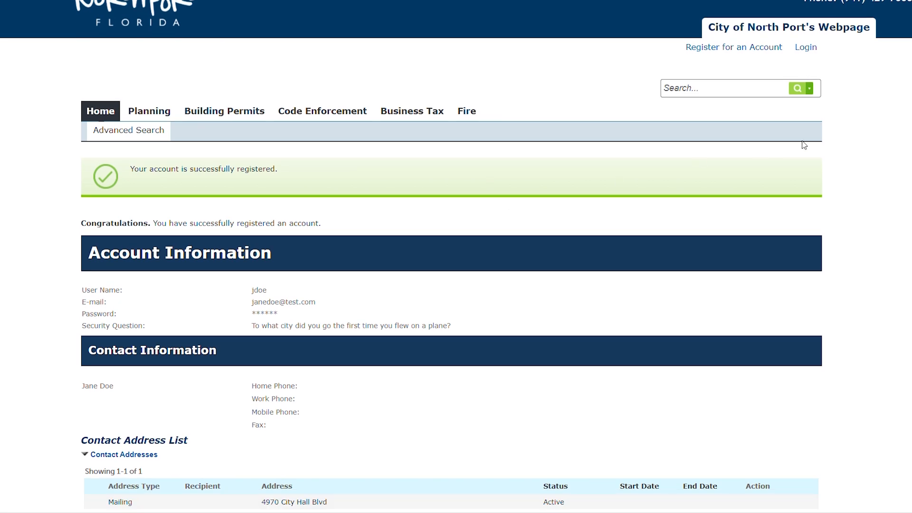